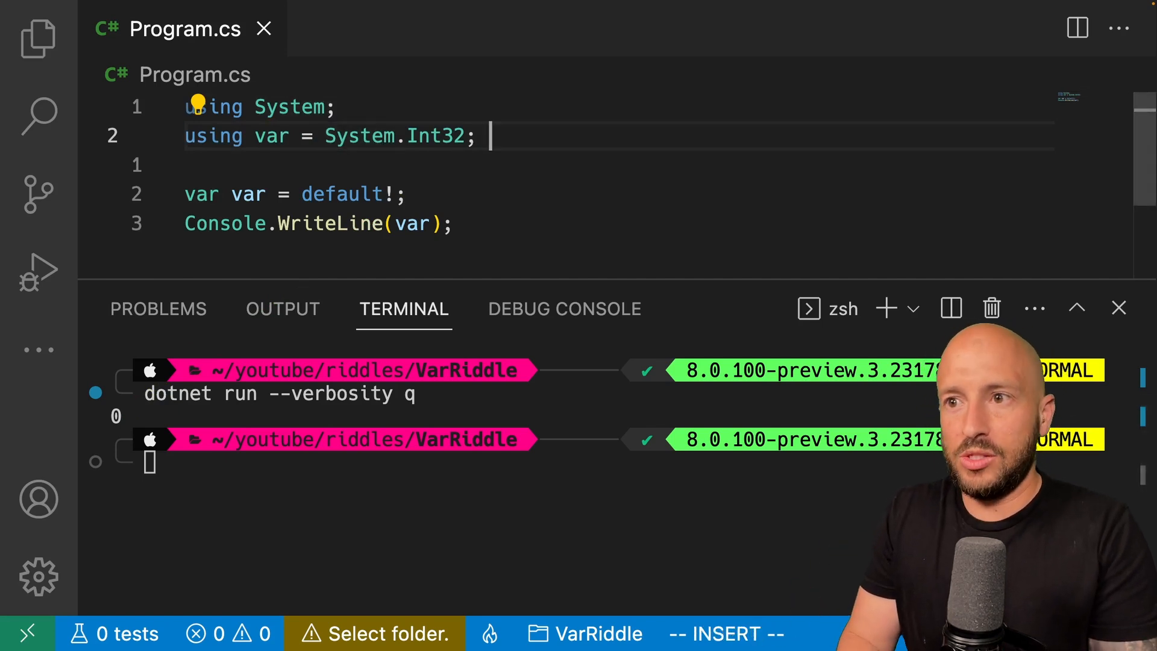
Comment the using var alias line with '// type alias' and open a new blank line
text(//)
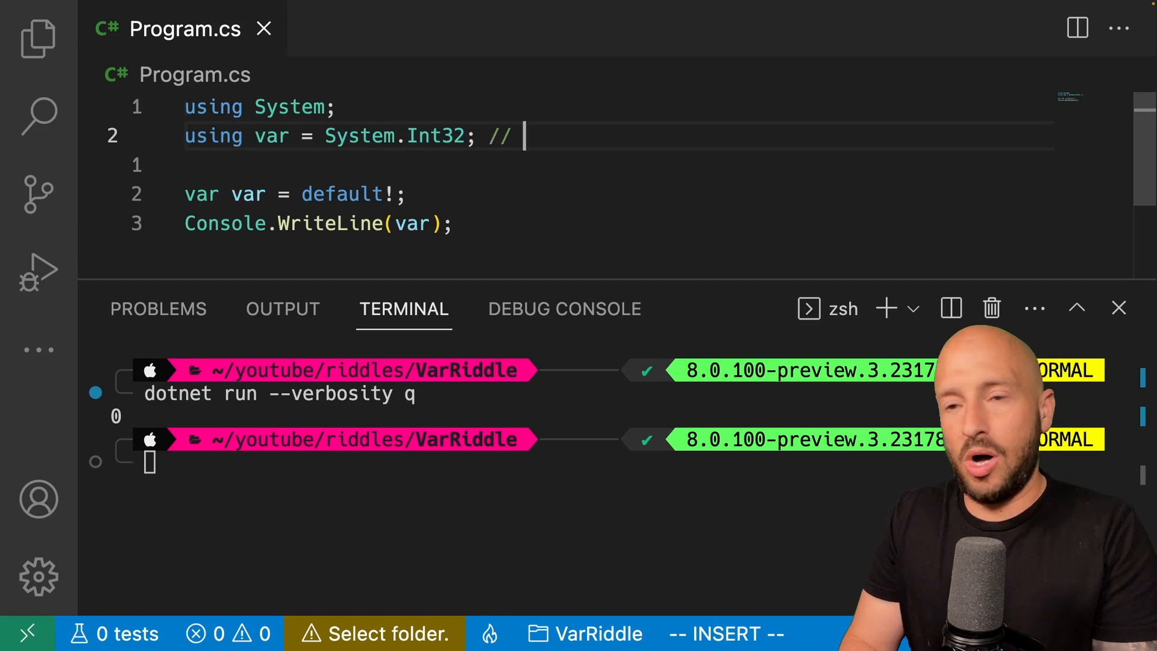
text(type alias.)
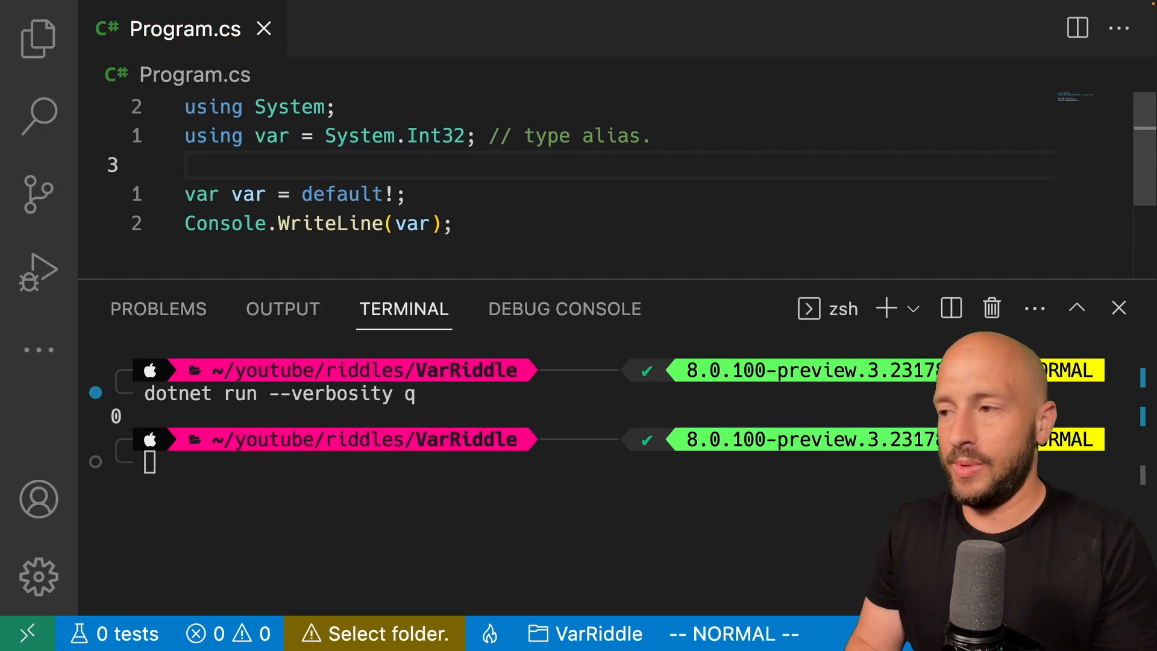
key(o)
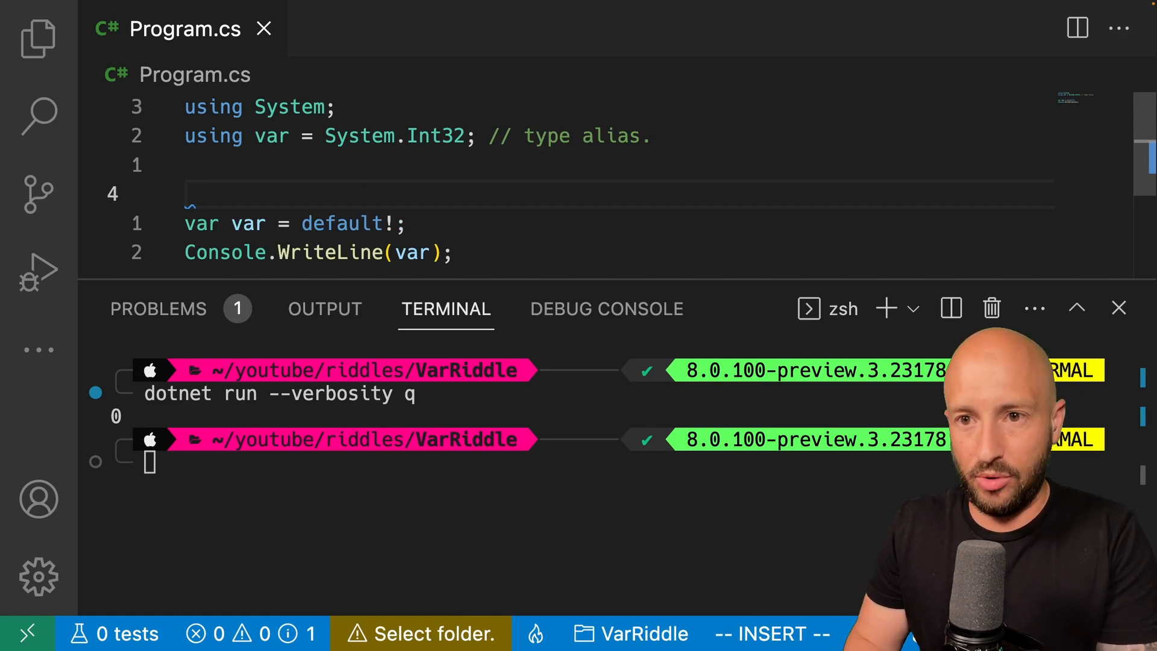
text(int int)
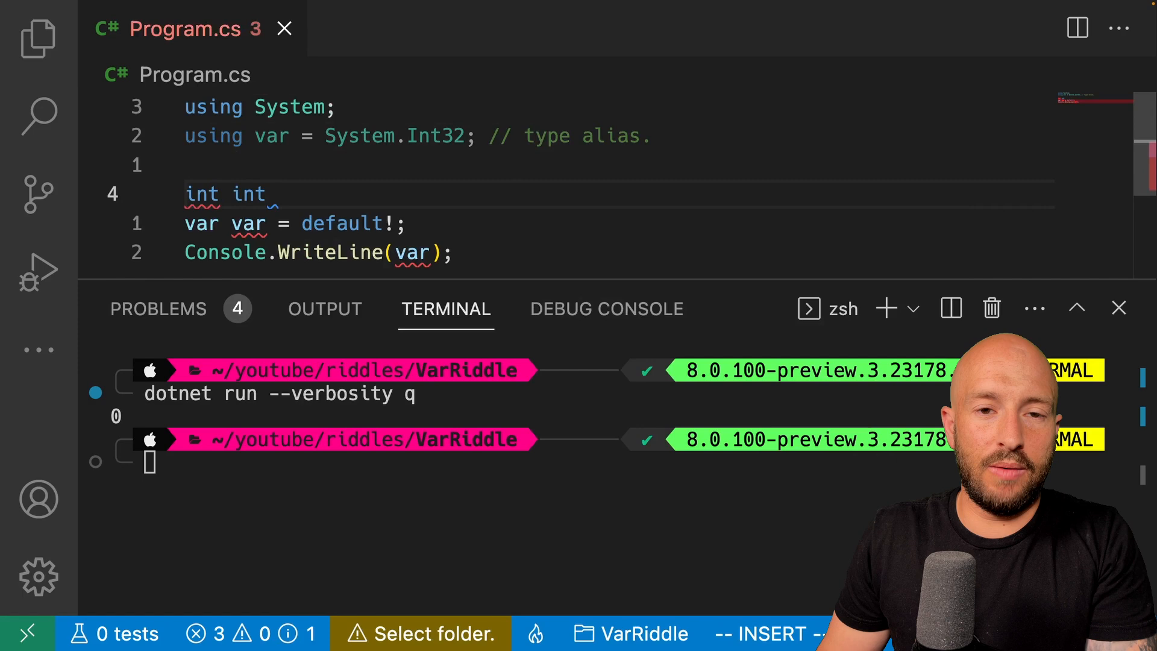
text(= t)
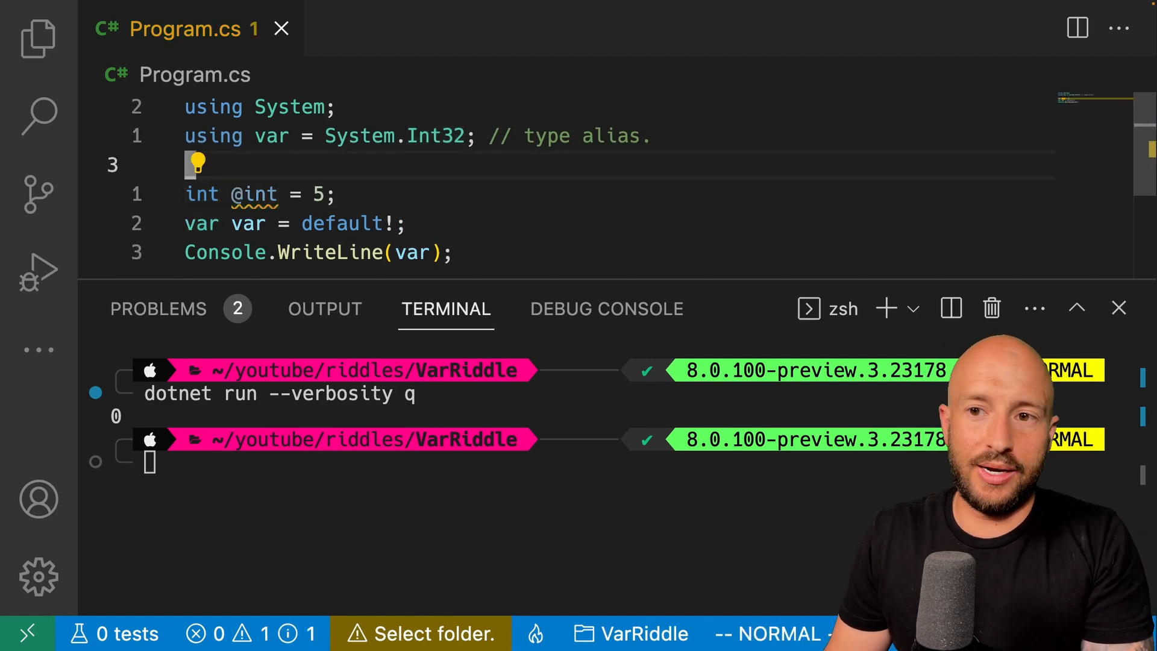
text(@int)
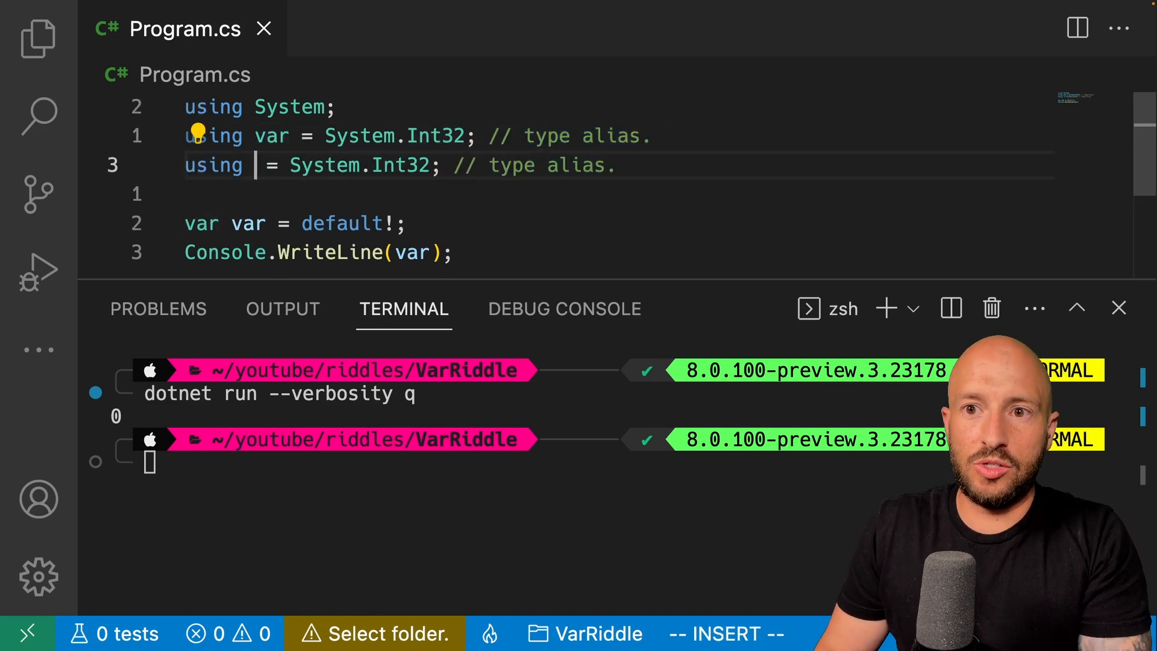
text(double)
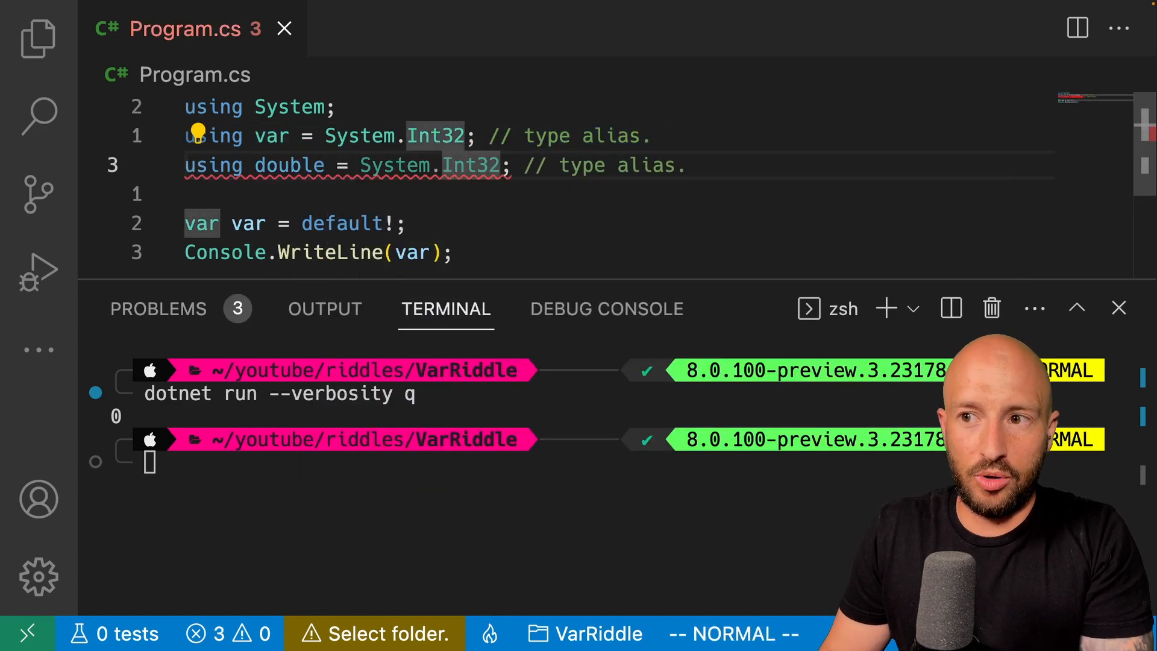
text(Double)
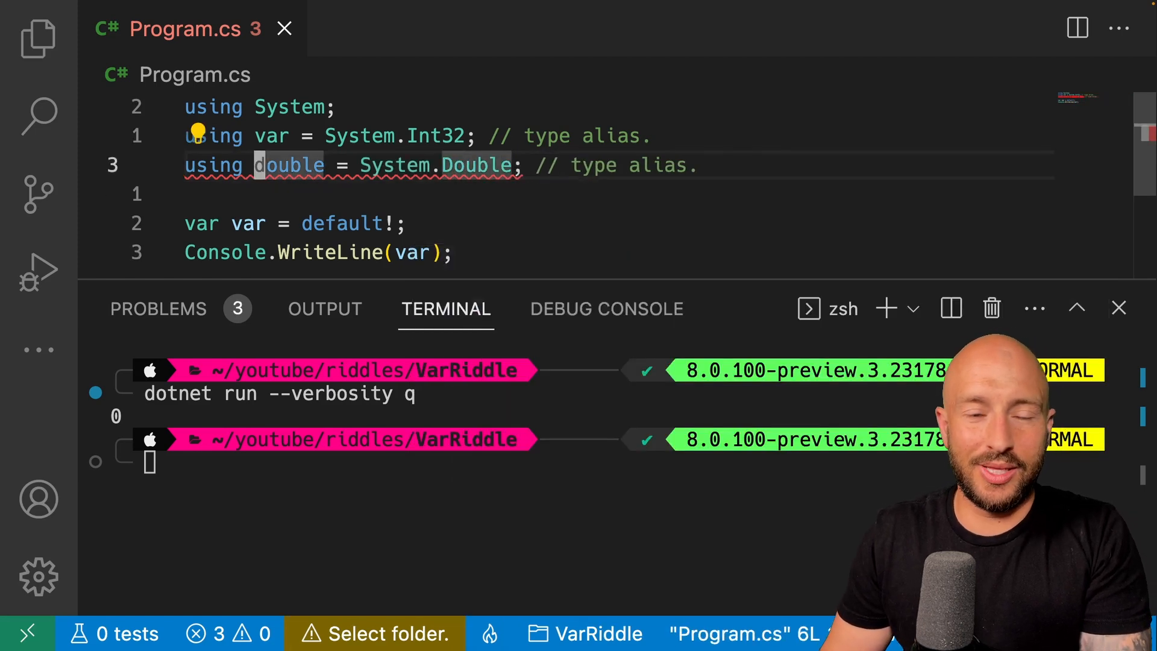
text(@)
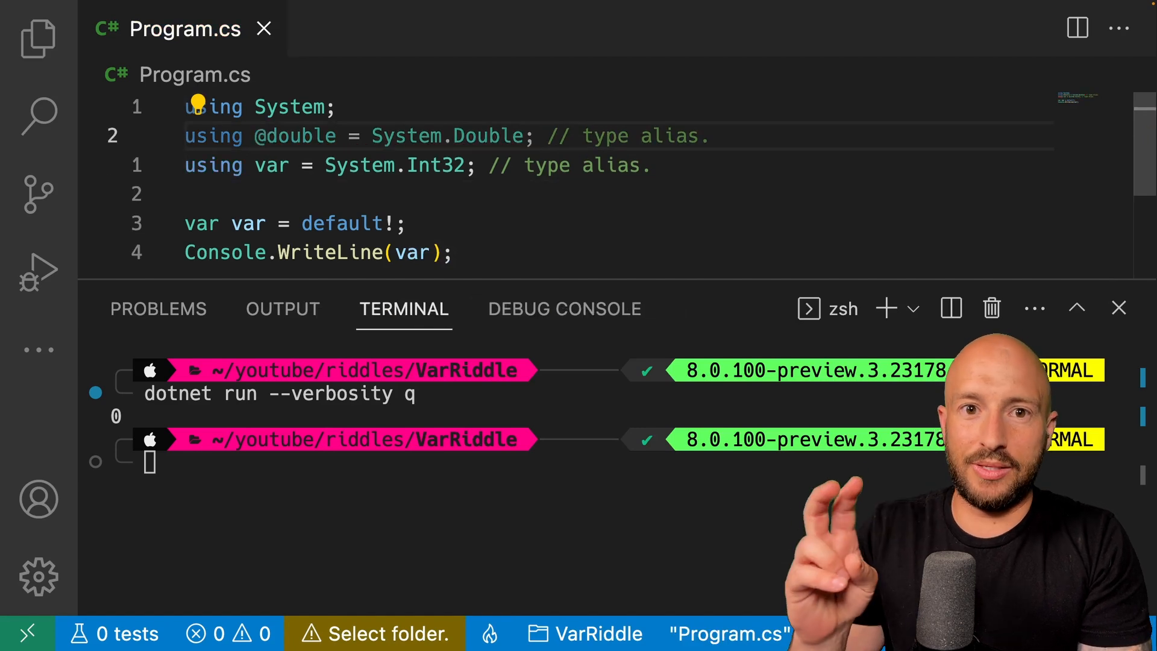
click(207, 194)
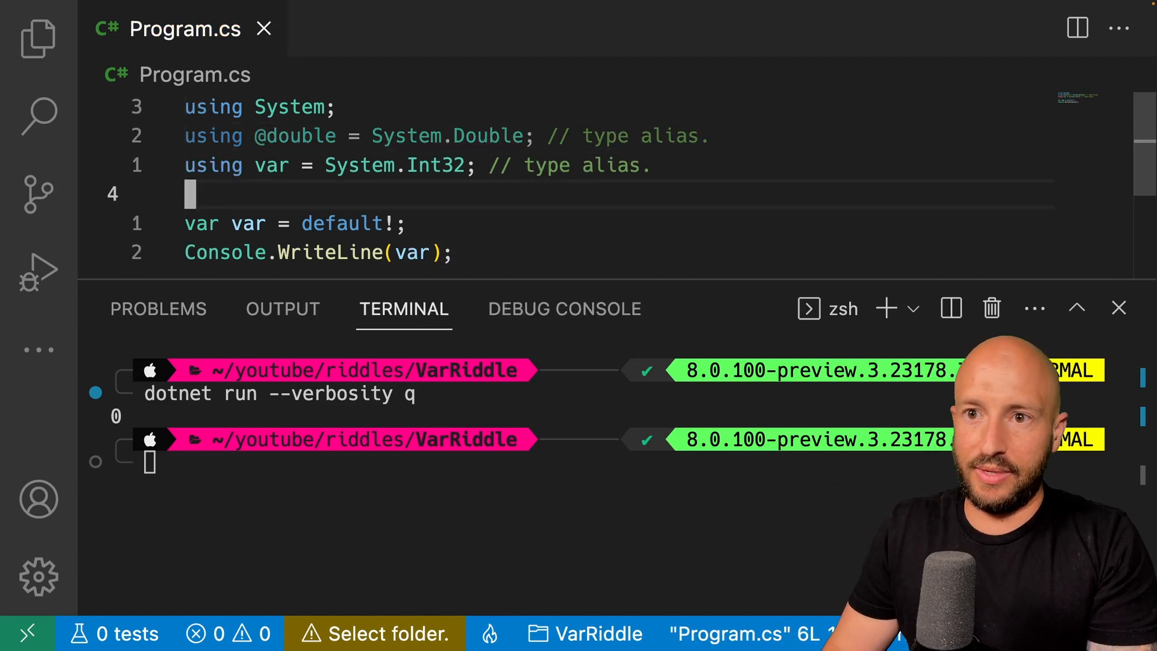
text(@double foo =)
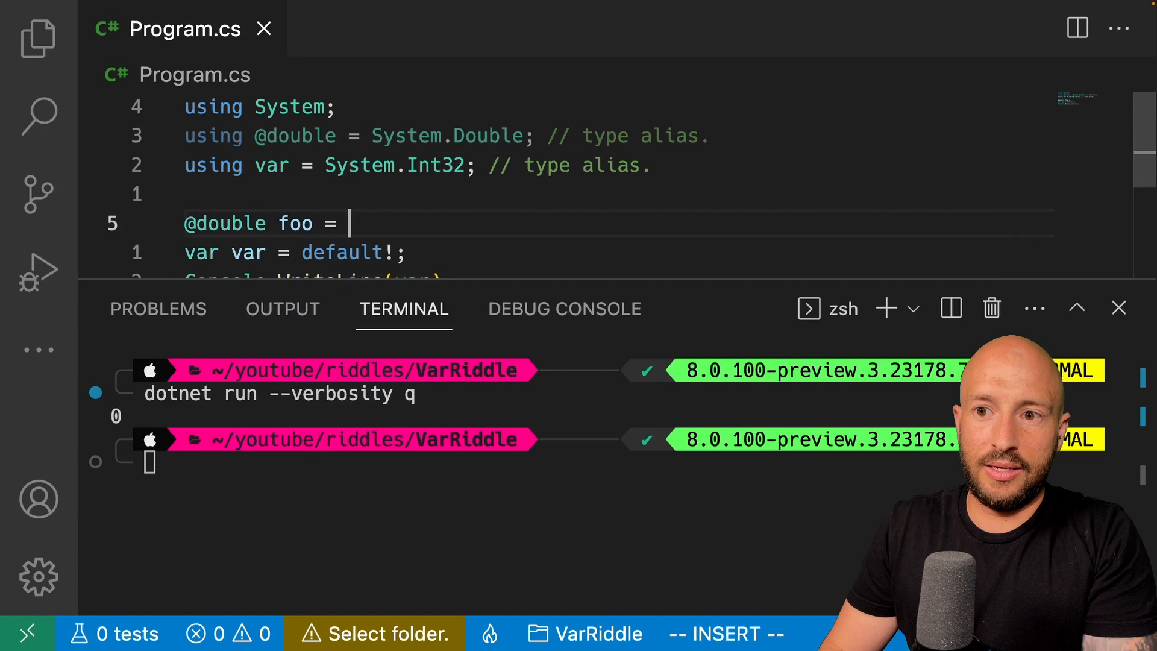
text(5)
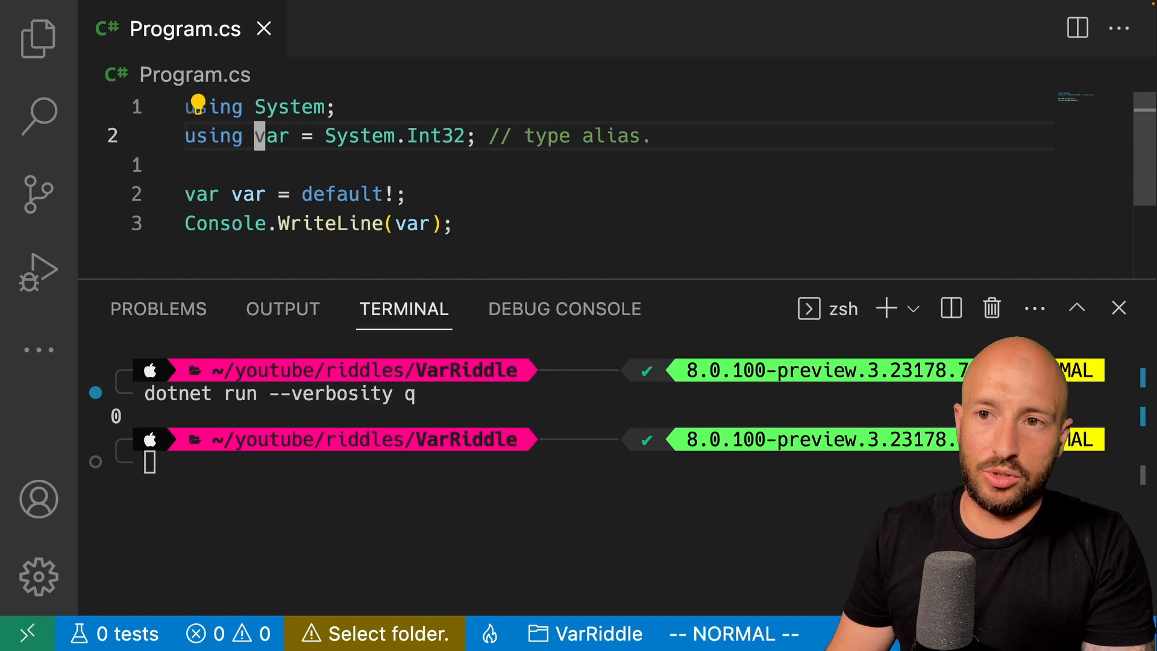
text(@)
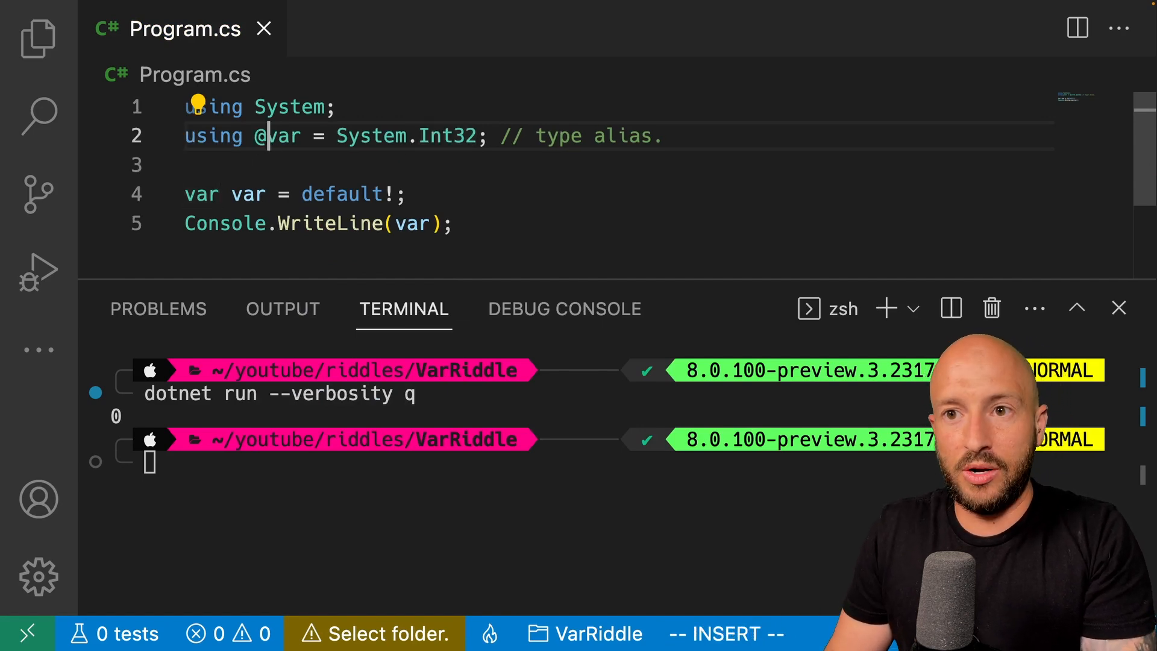
key(Escape)
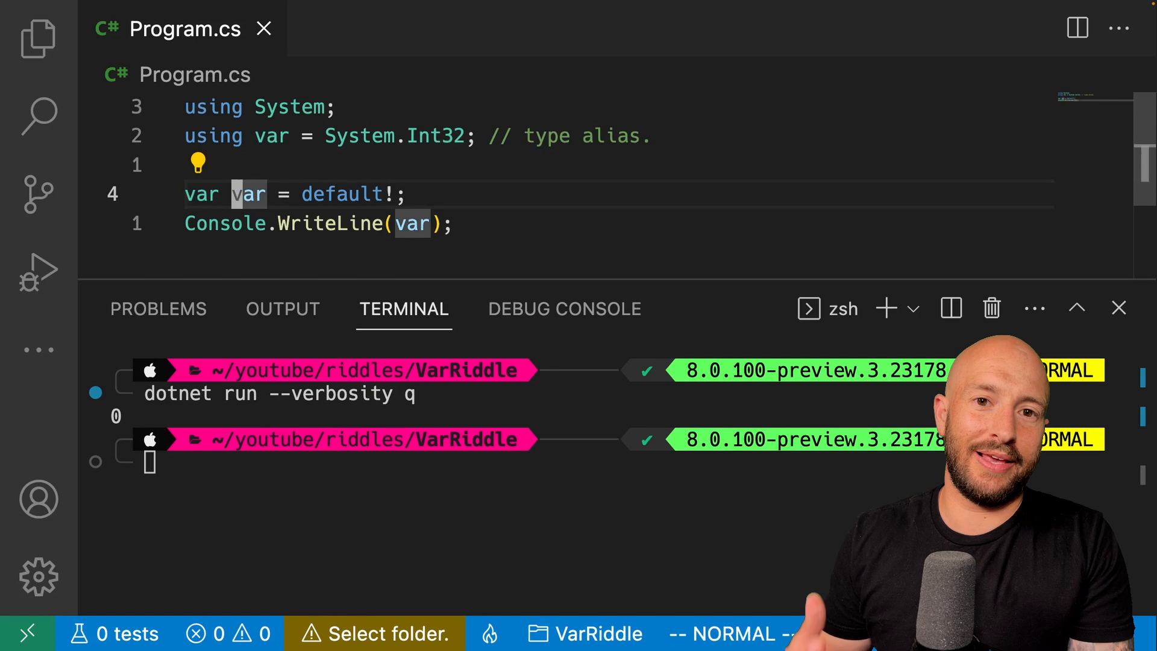
key(v)
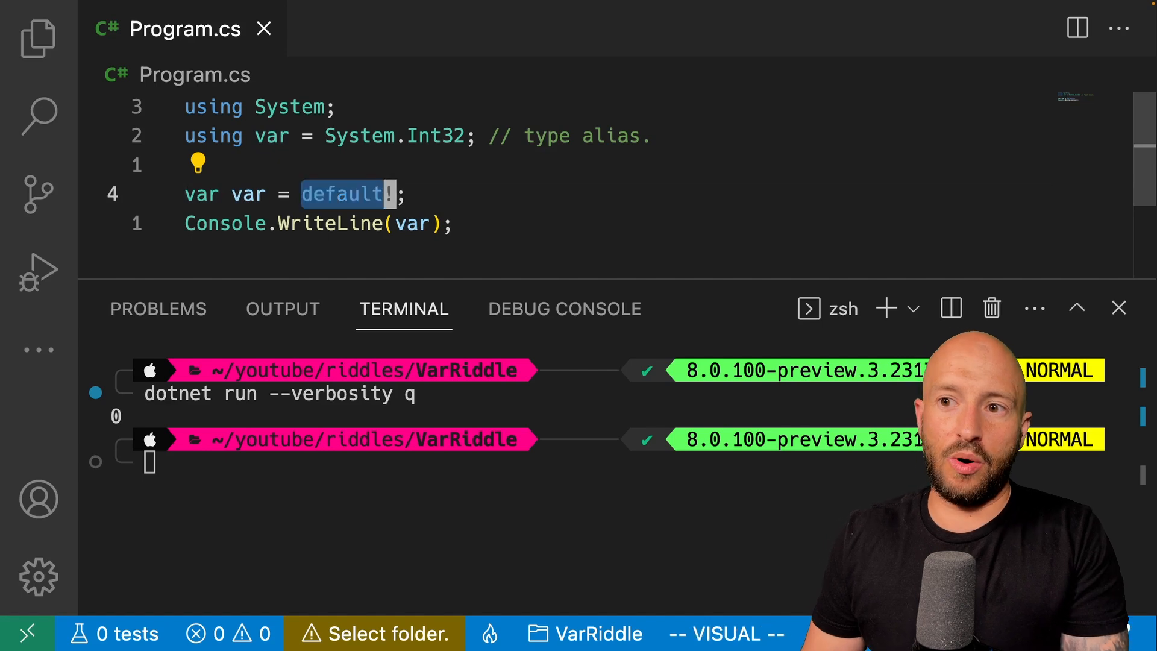
Test '0' and 'default(var)' initializers, revert to default!, and rename var to 'async'
text(0)
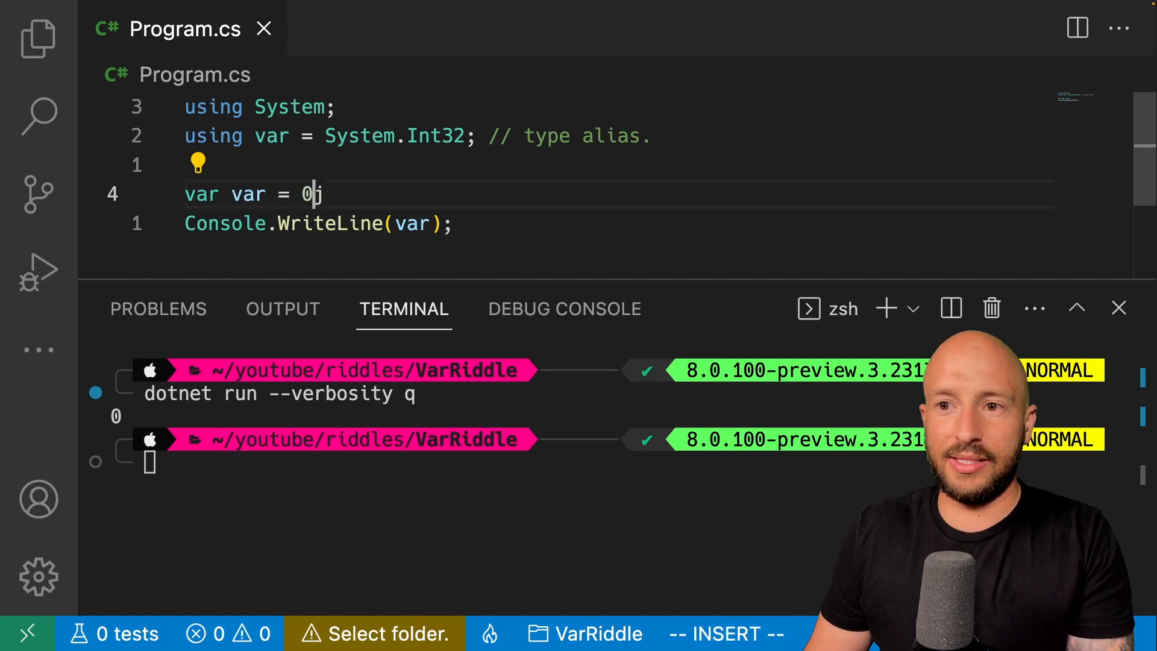
text(default!)
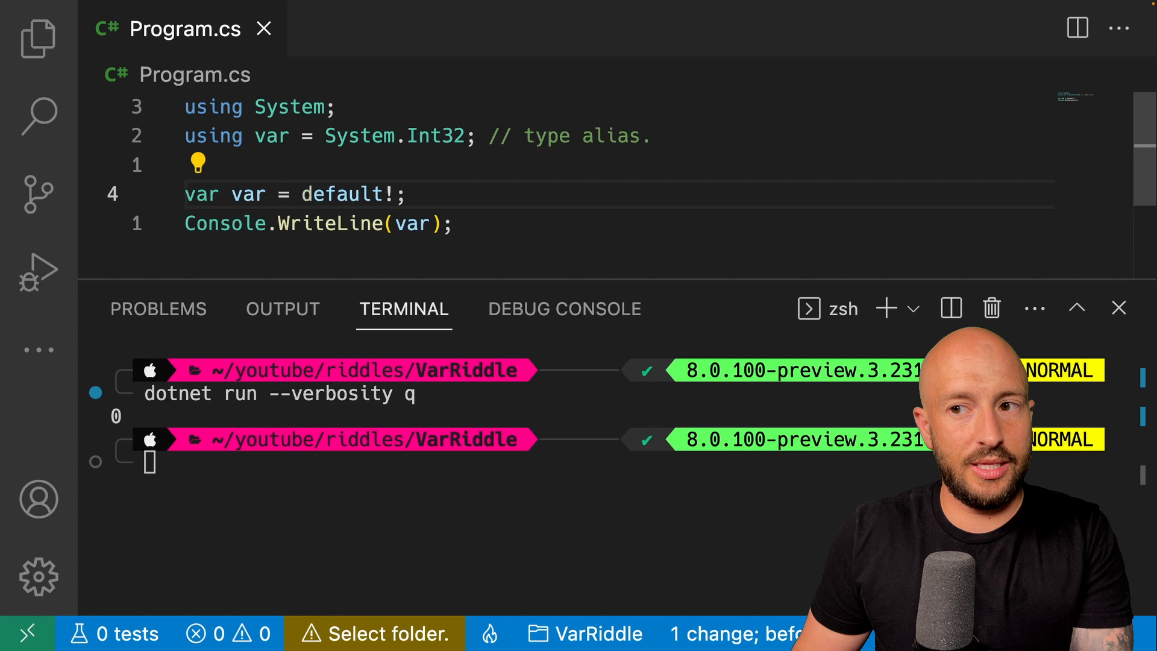
text((va)
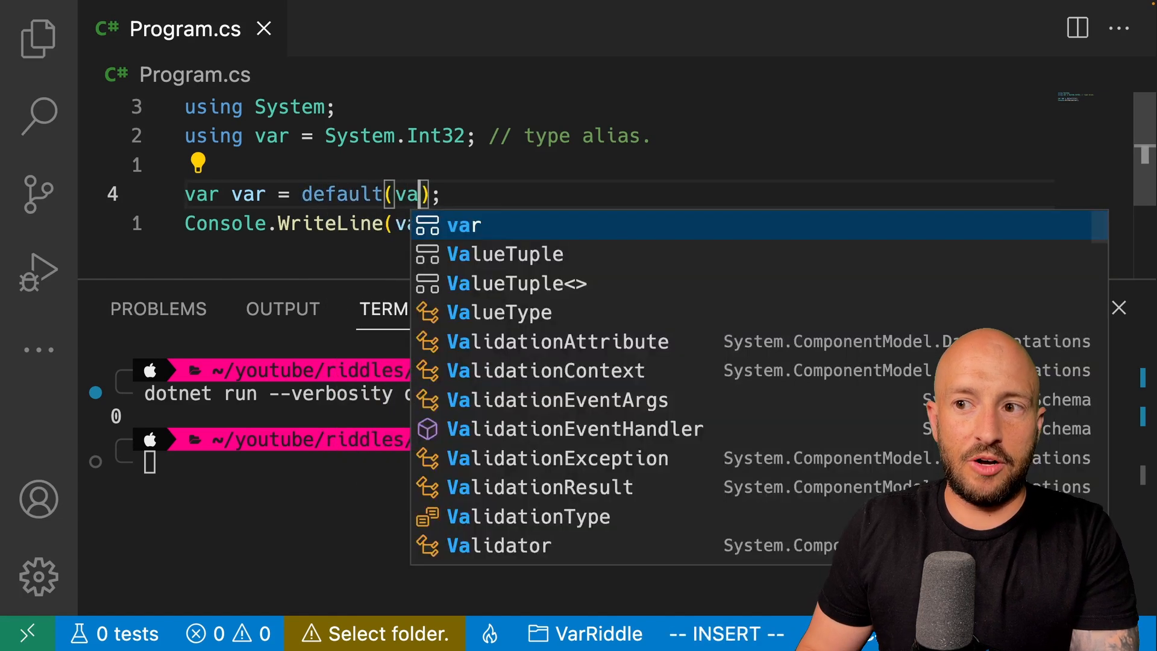
key(Escape)
text(a)
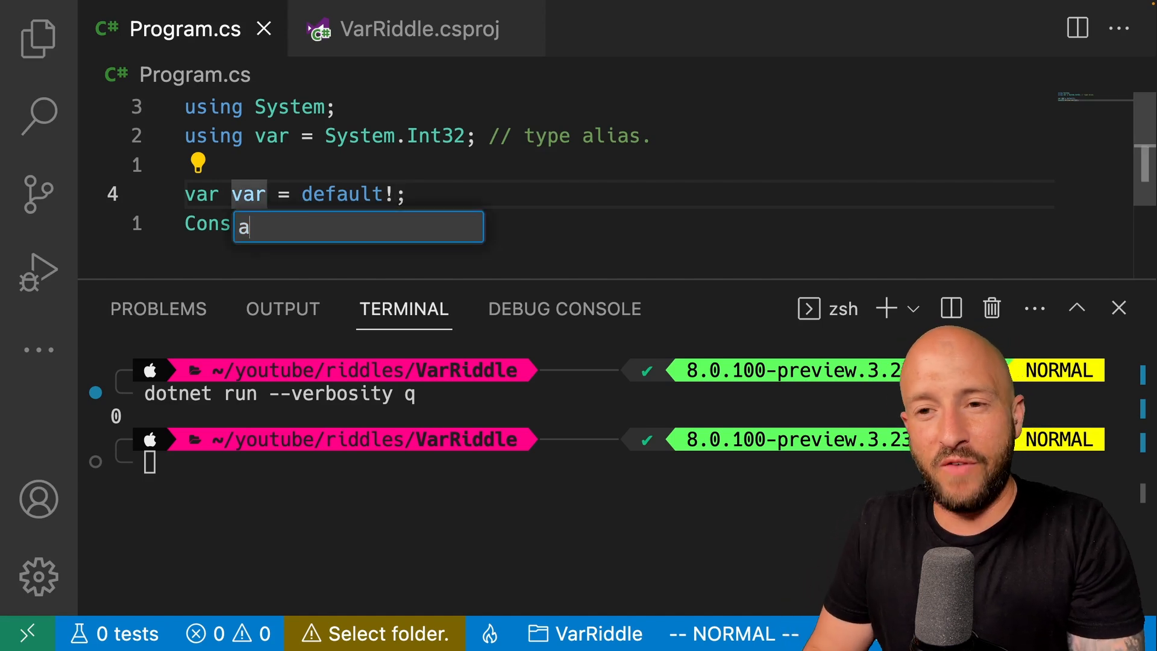
text(sync)
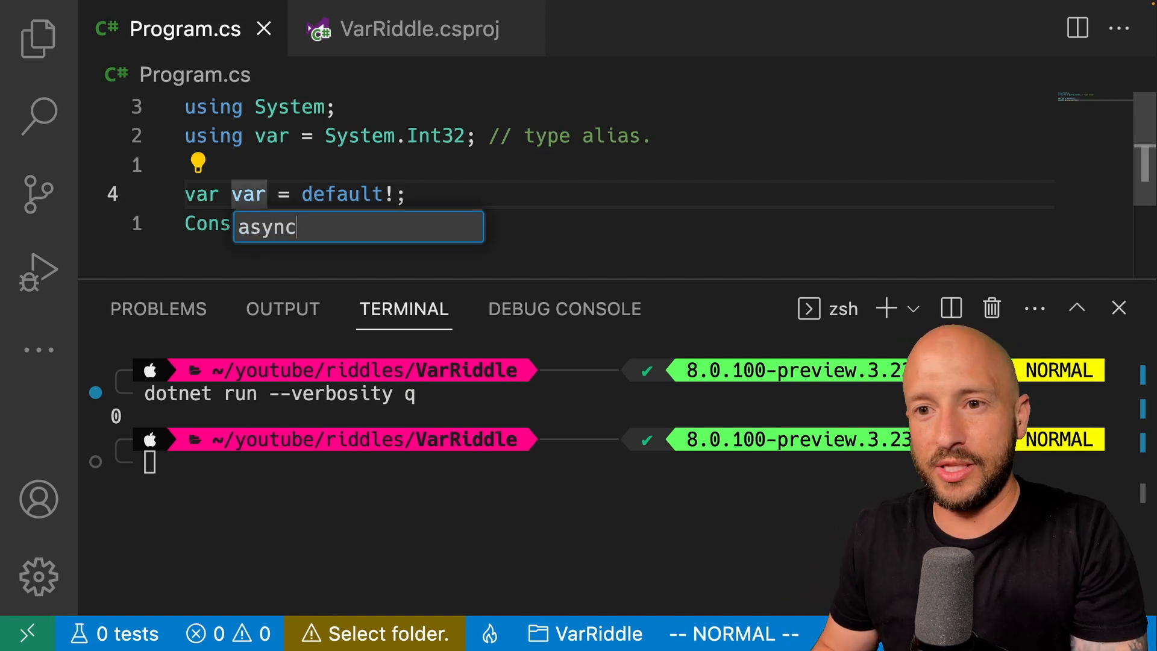